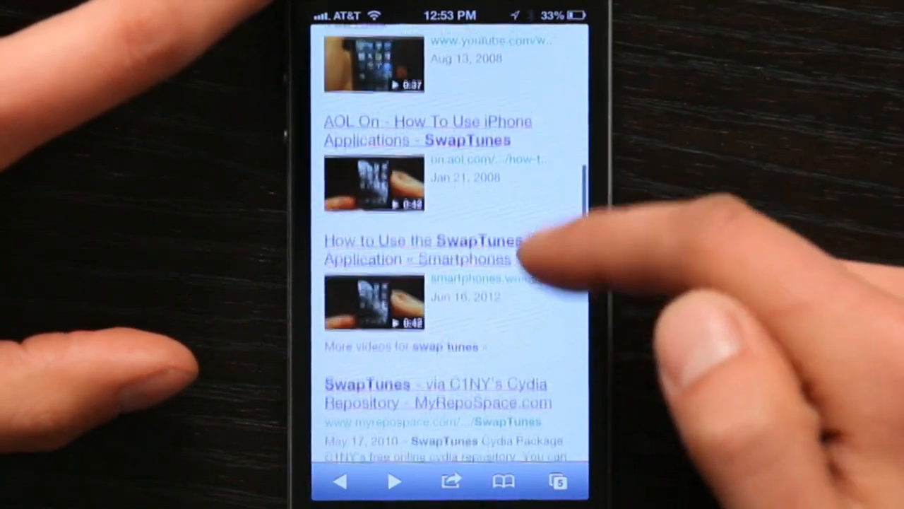
{"action": "scroll", "scroll_direction": "down", "scroll_amount": 3}
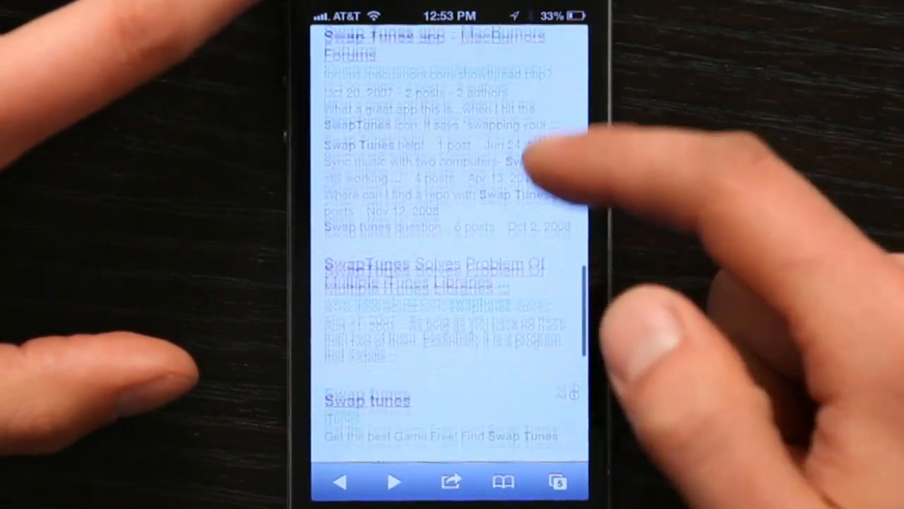